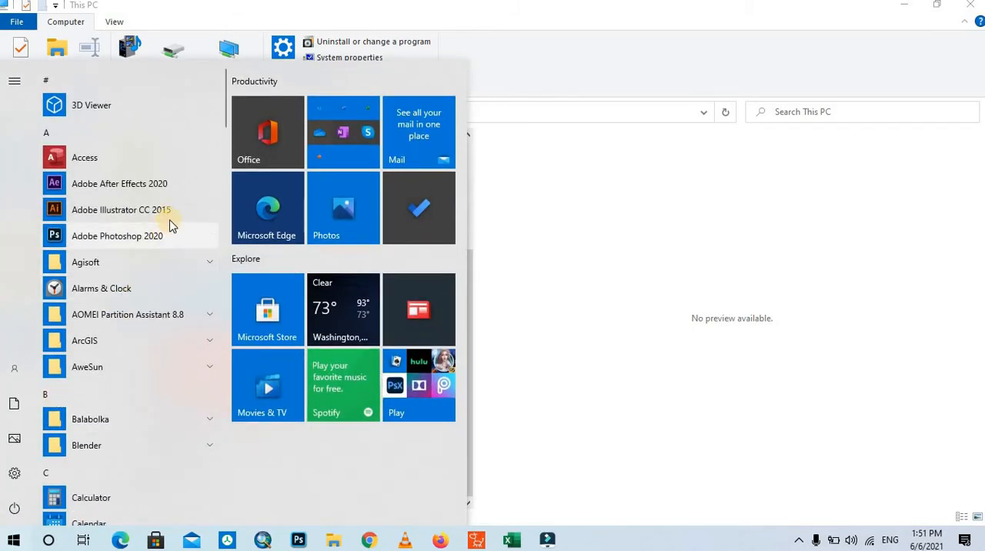
pyautogui.moveTo(169, 210)
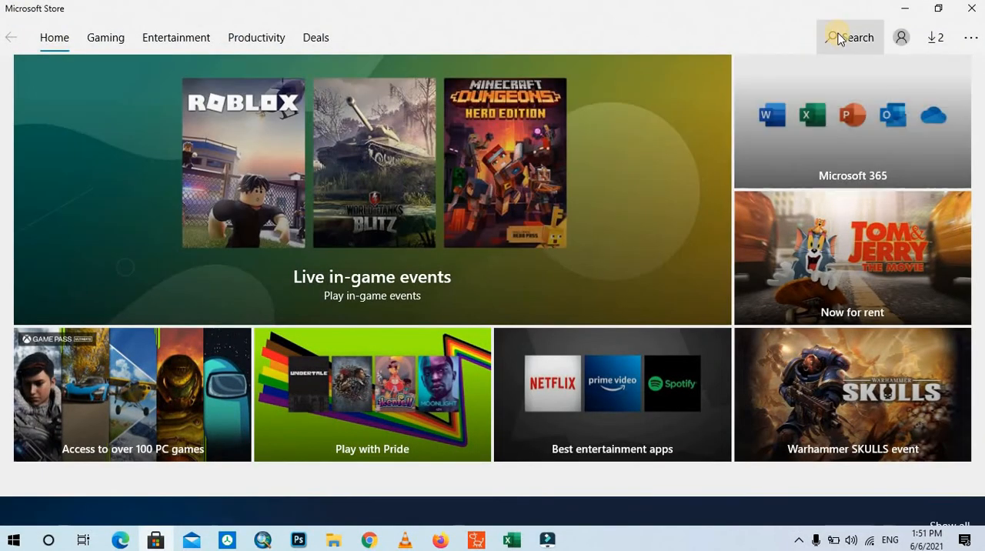
# Step: Search the Store for "tree" and open the TreeSize Free app page
pyautogui.click(849, 37)
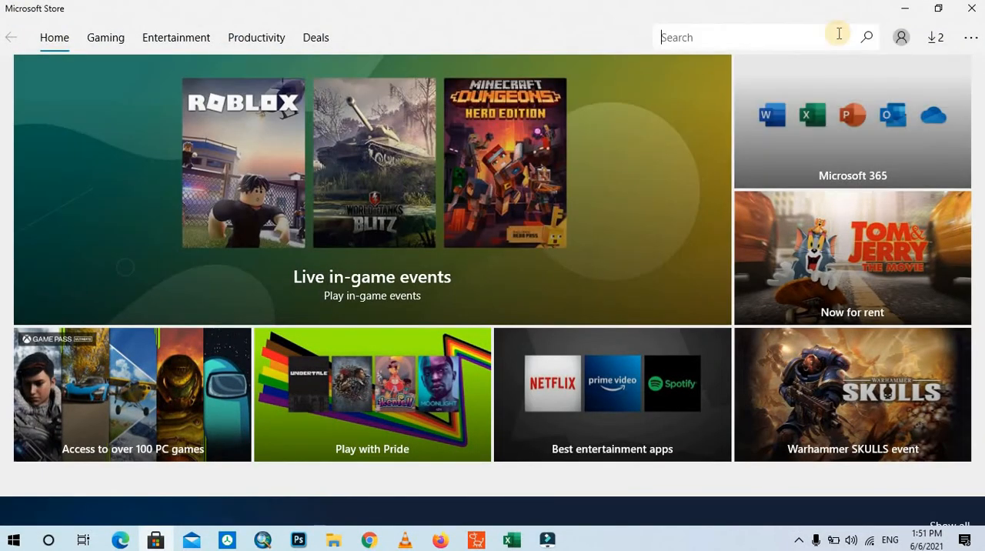
pyautogui.write('t')
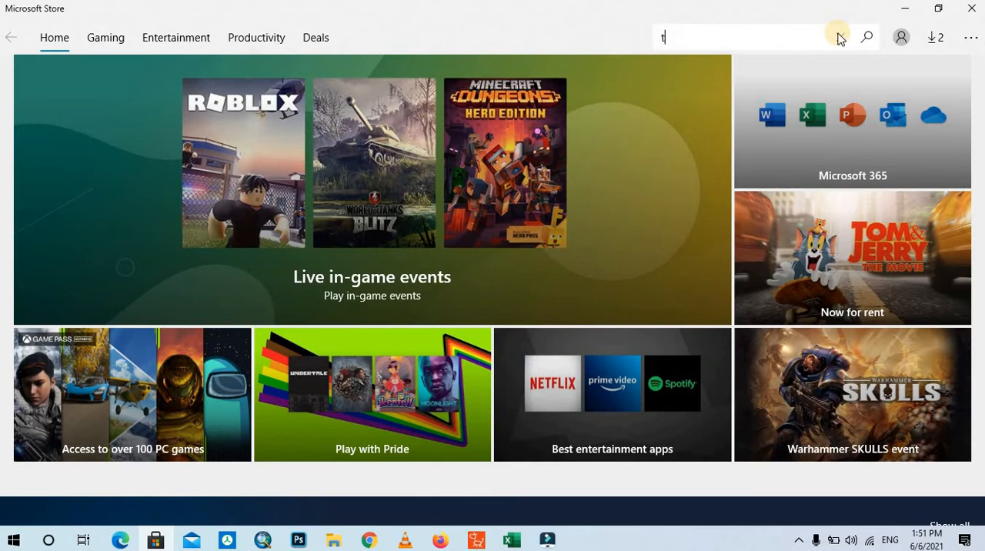
pyautogui.write('ree s')
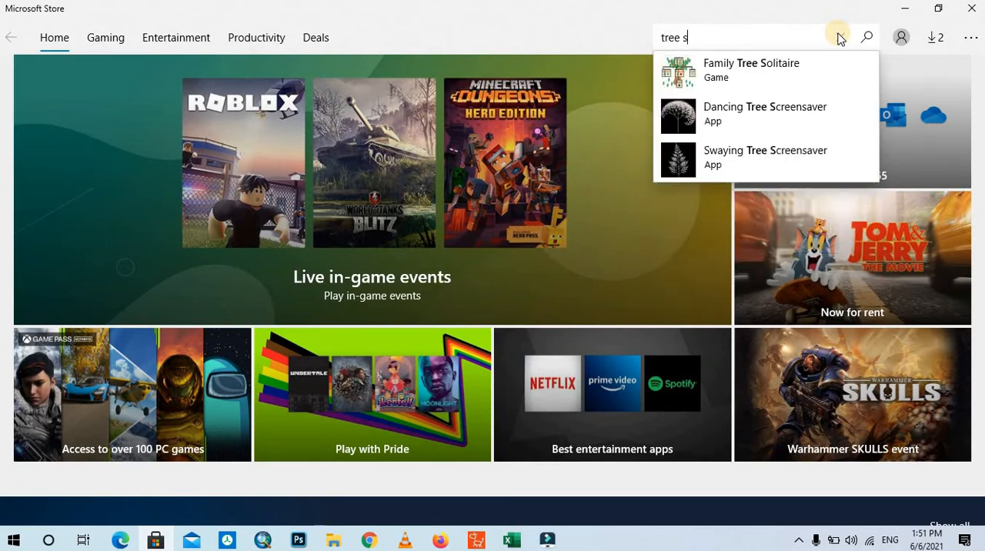
pyautogui.press('Backspace')
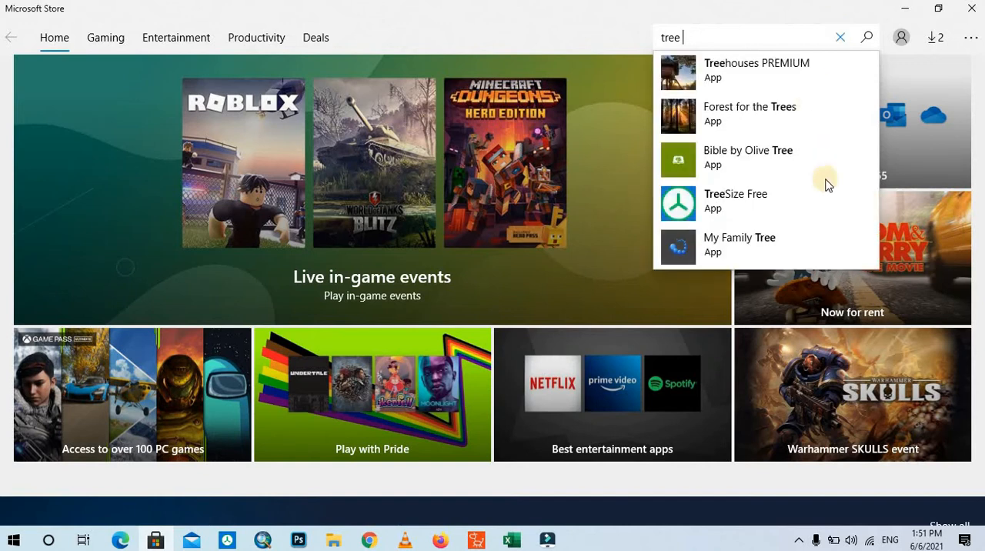
pyautogui.moveTo(738, 210)
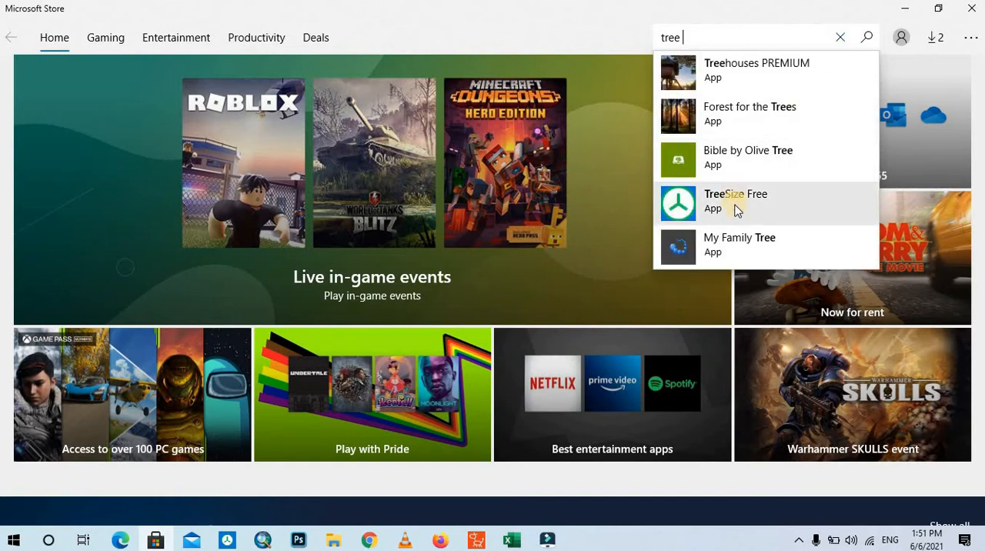
pyautogui.click(840, 37)
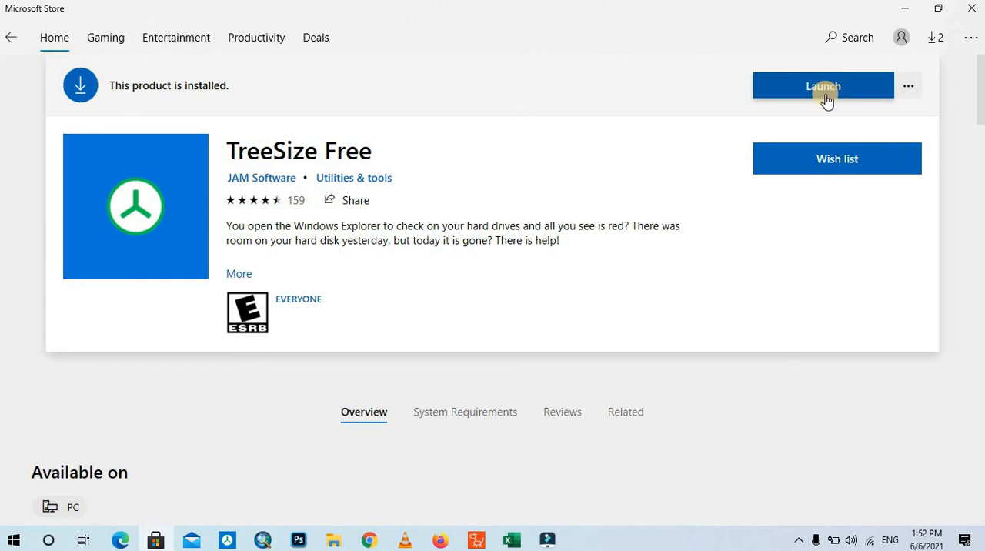
pyautogui.moveTo(763, 129)
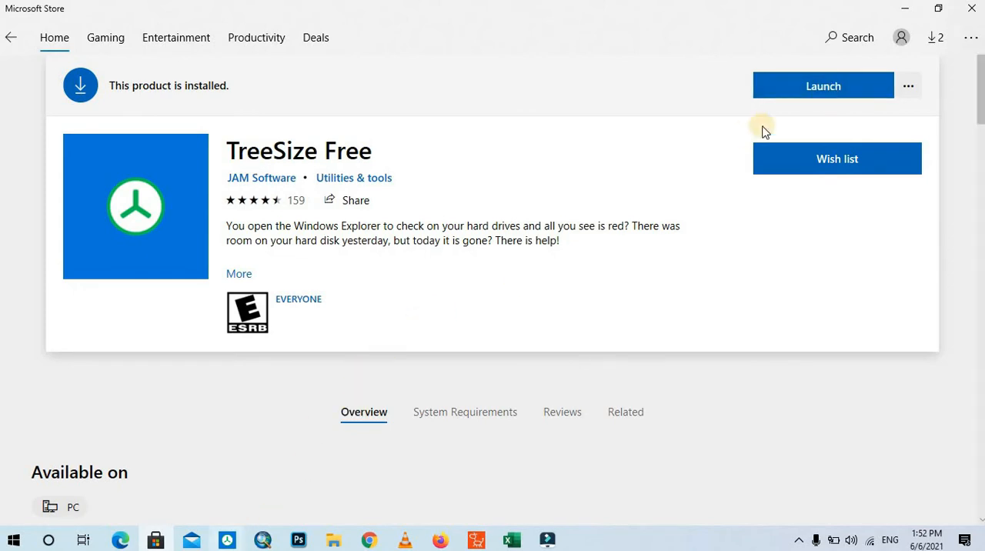
# Step: Launch the installed TreeSize Free app from its Store page
pyautogui.click(822, 85)
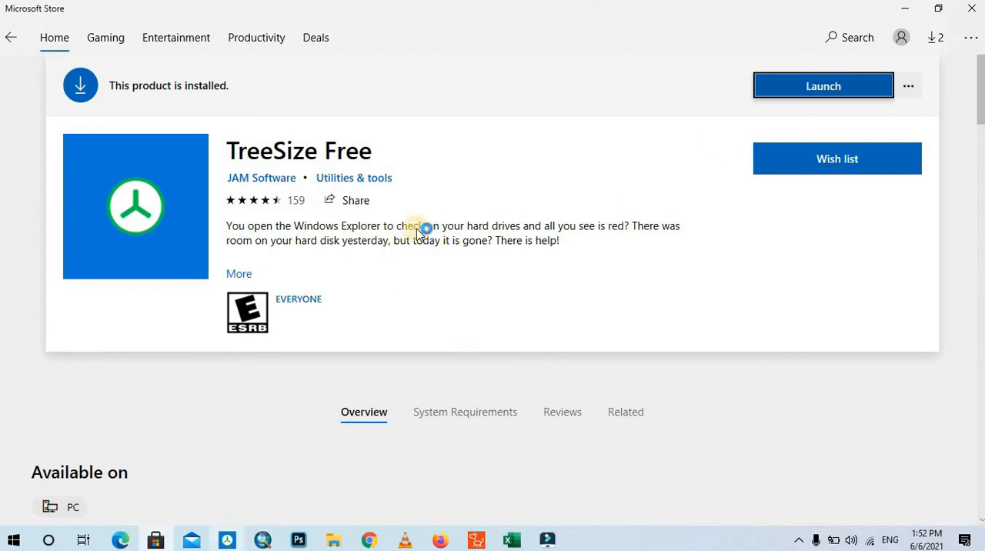
pyautogui.click(822, 84)
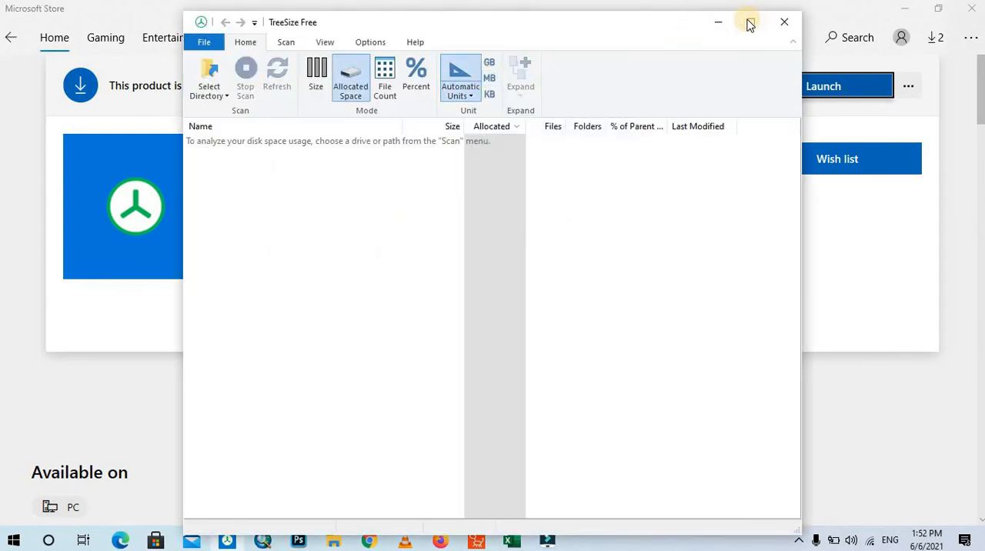
# Step: Maximize TreeSize Free and show the Select Directory list of drives
pyautogui.click(748, 22)
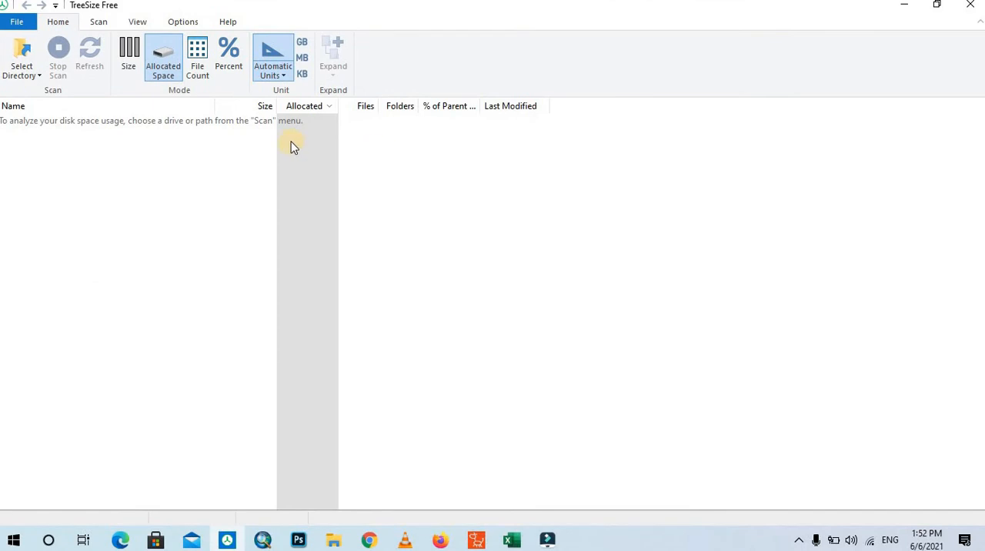
pyautogui.moveTo(95, 107)
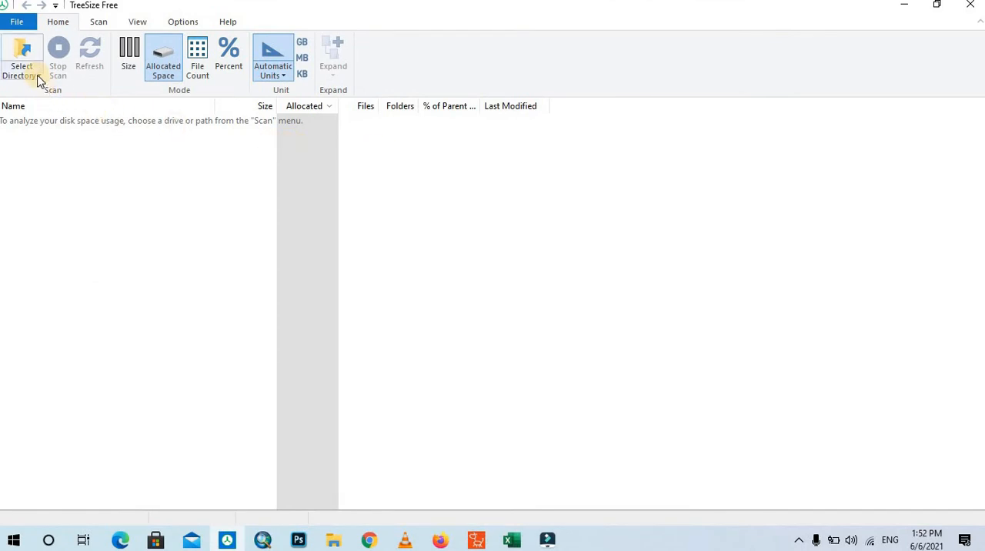
pyautogui.click(22, 58)
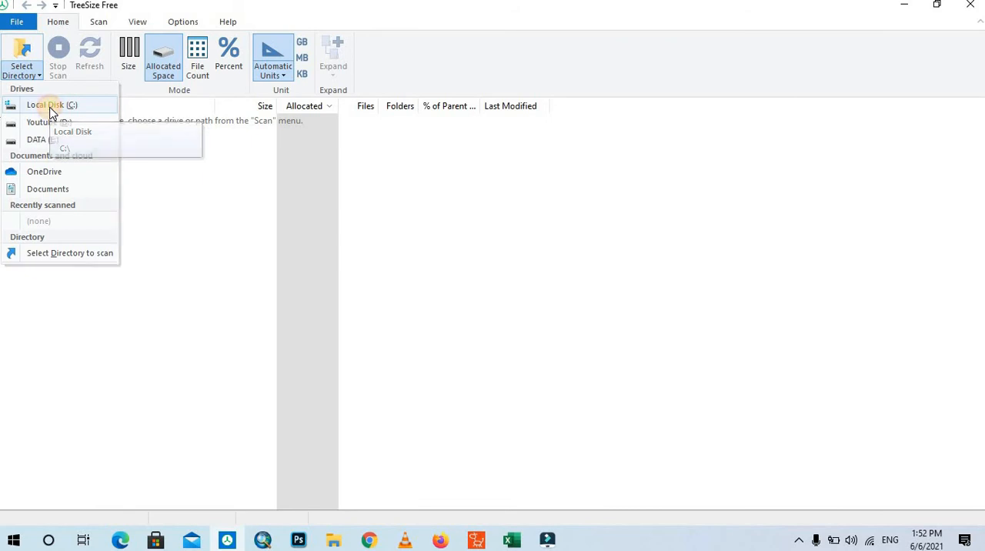
# Step: Scan Local Disk (C:) and let folders list by size
pyautogui.click(52, 104)
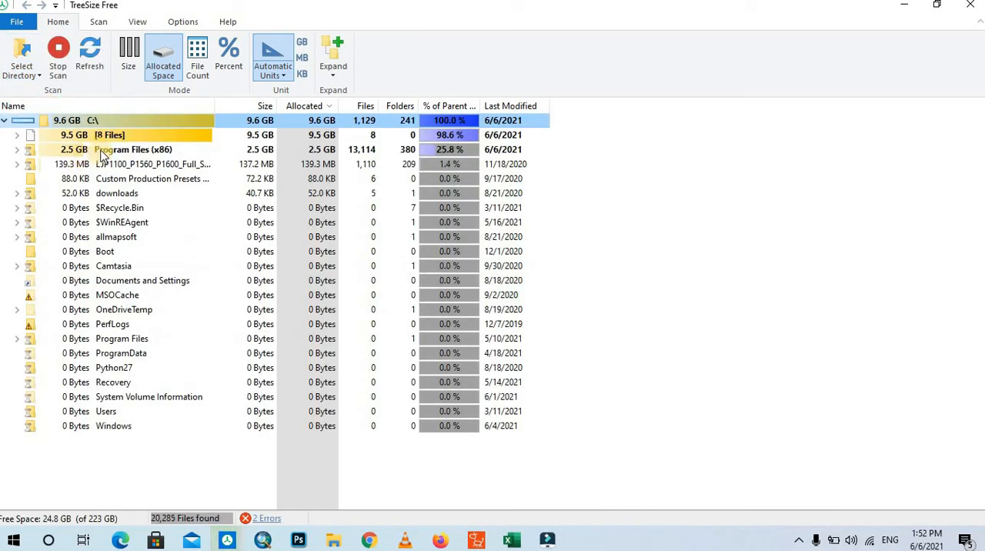
pyautogui.moveTo(132, 150)
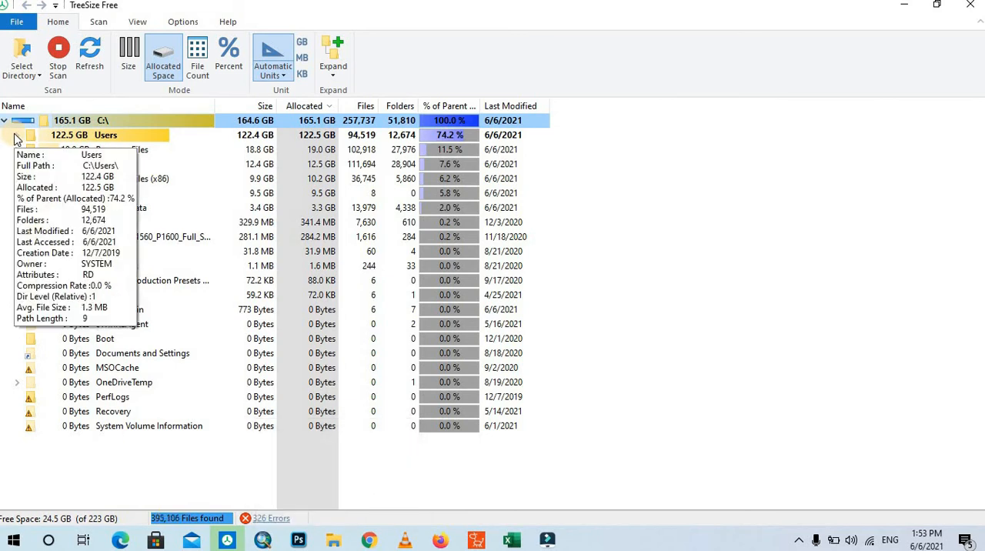
# Step: Expand Users, the user profile, Downloads and Compressed to list its large files
pyautogui.click(19, 135)
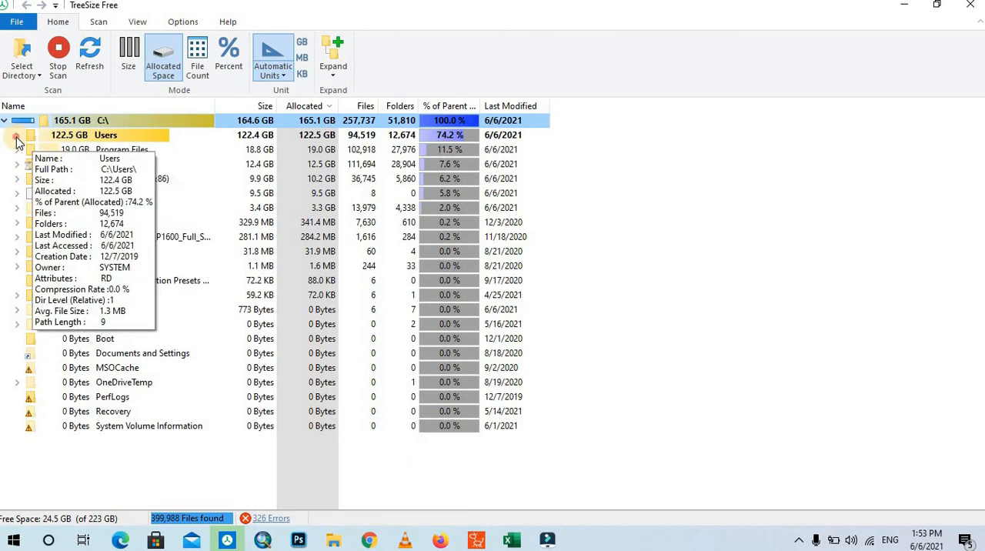
pyautogui.click(17, 135)
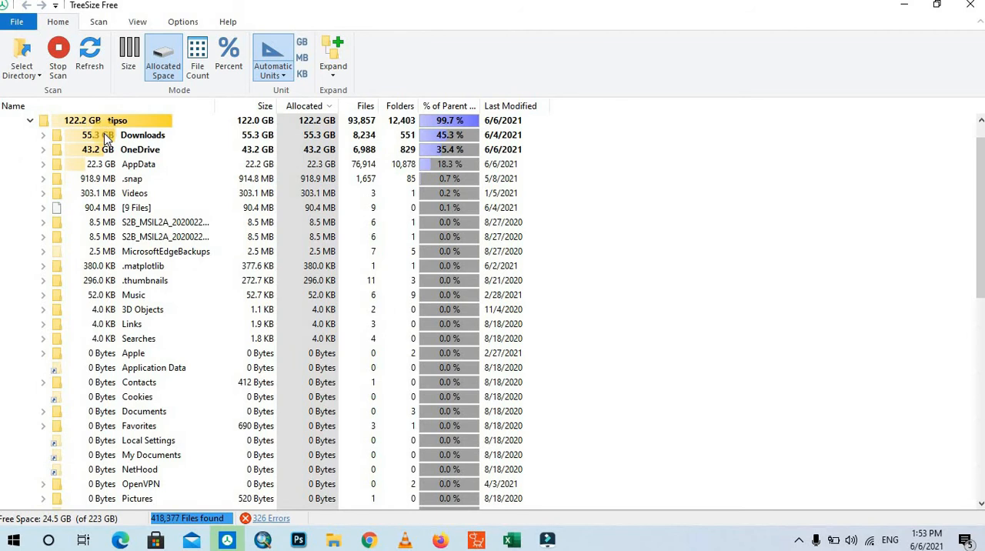
pyautogui.click(43, 136)
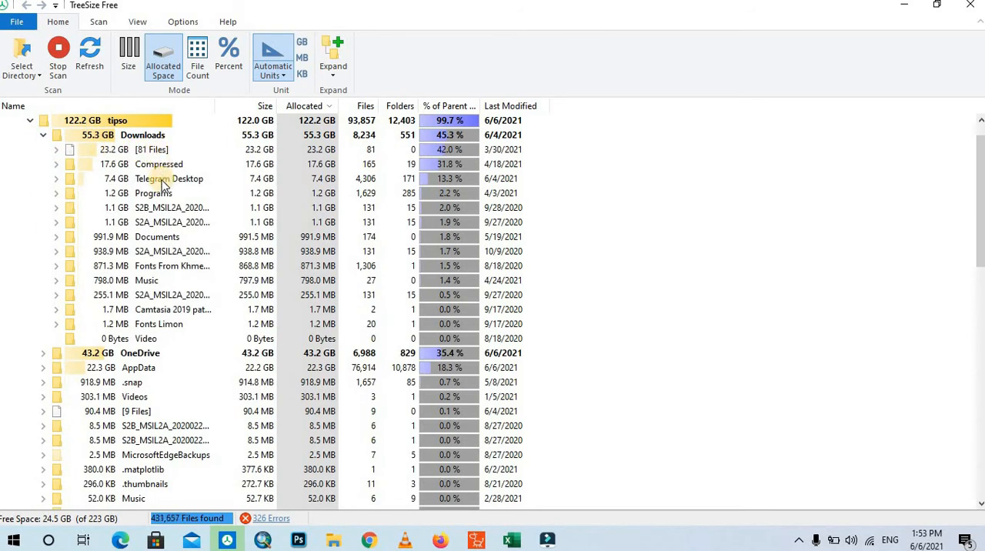
pyautogui.click(169, 178)
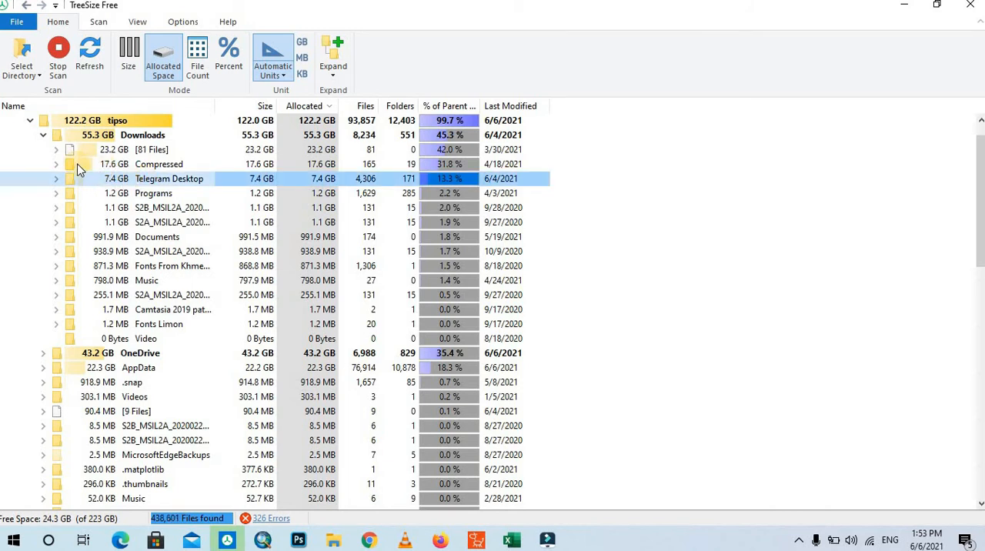
pyautogui.click(158, 163)
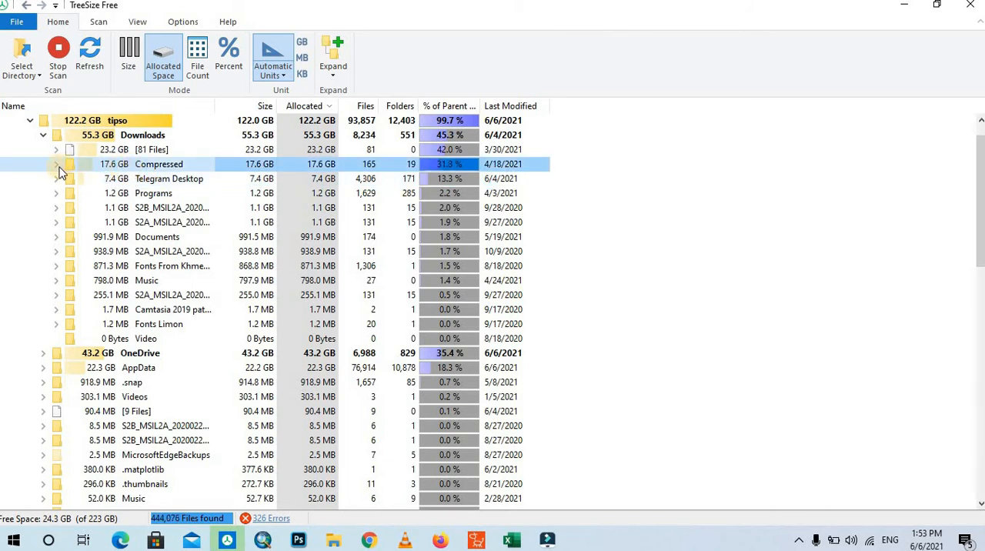
pyautogui.click(56, 163)
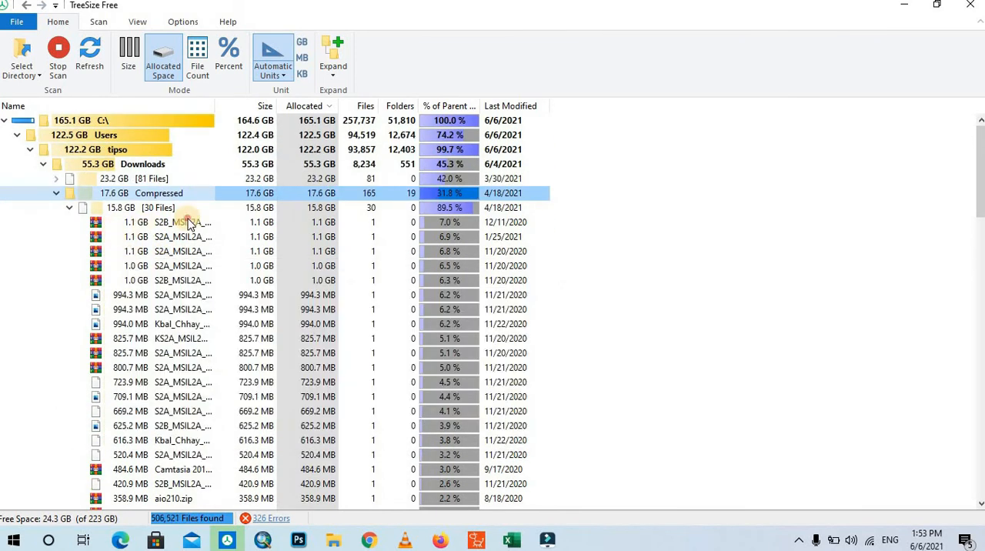
# Step: Collapse the tree to the C:\ root and show the drive list again
pyautogui.rightClick(184, 222)
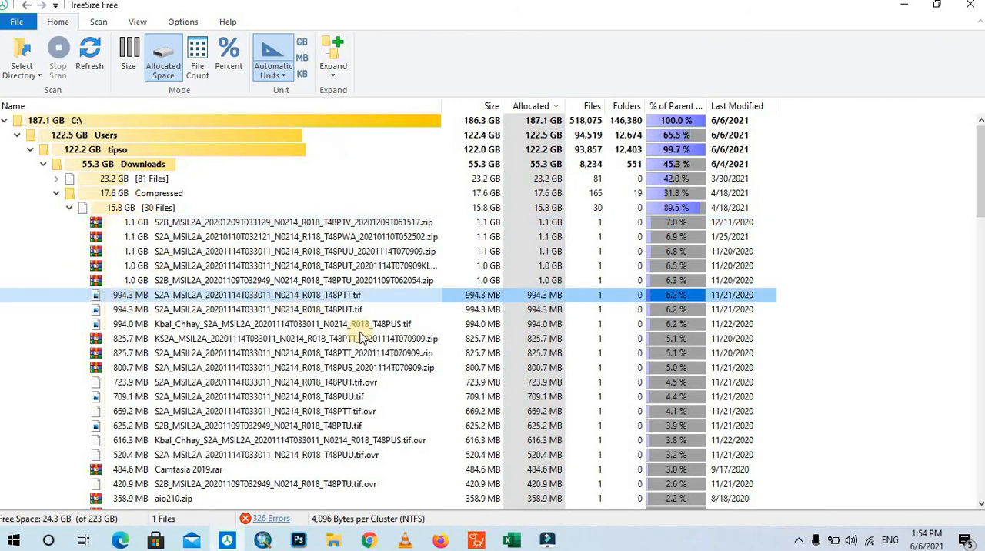
pyautogui.moveTo(120, 254)
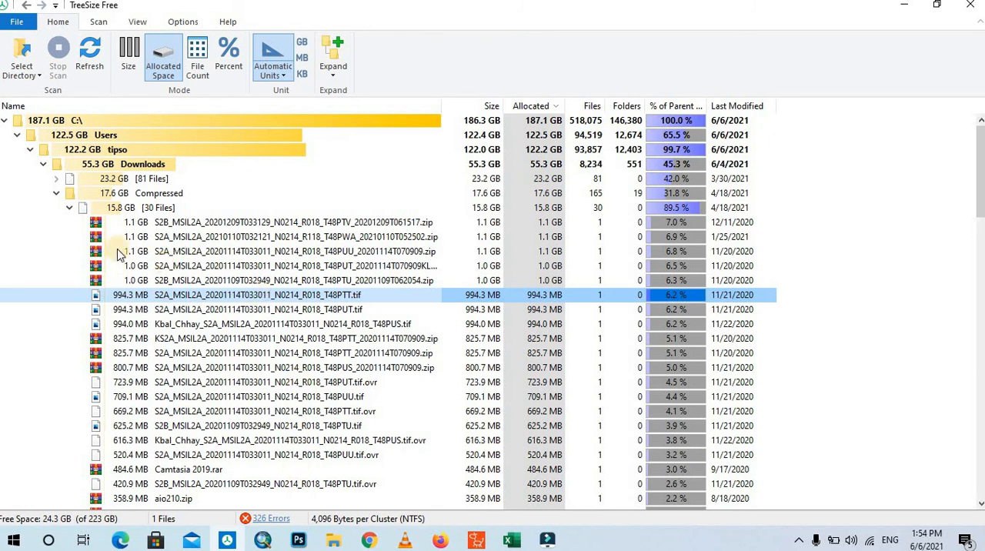
pyautogui.click(5, 120)
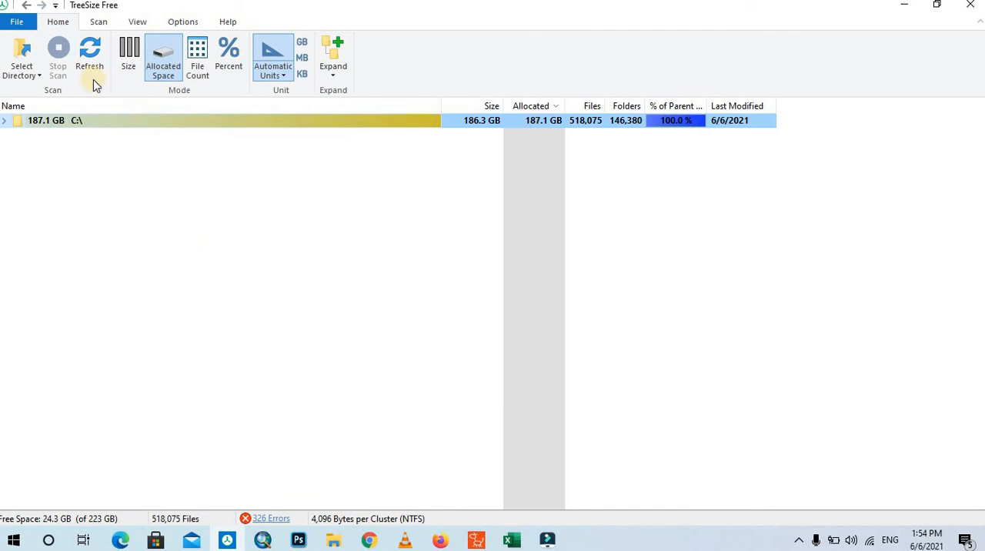
pyautogui.click(22, 59)
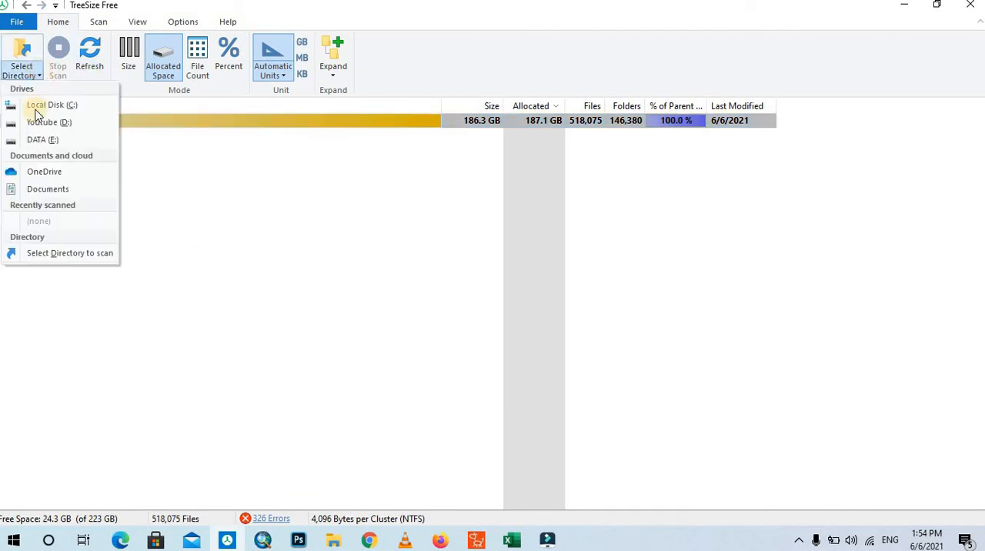
pyautogui.moveTo(49, 121)
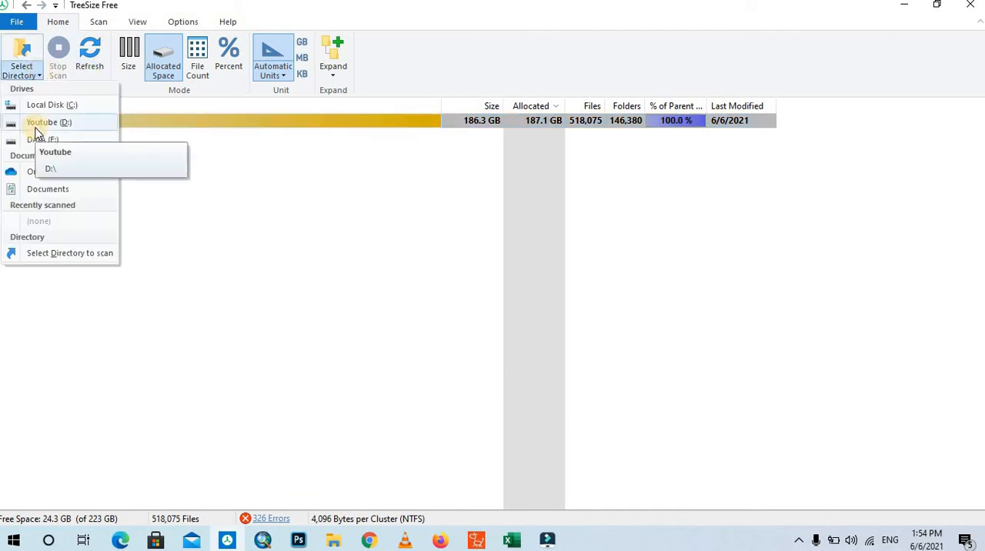